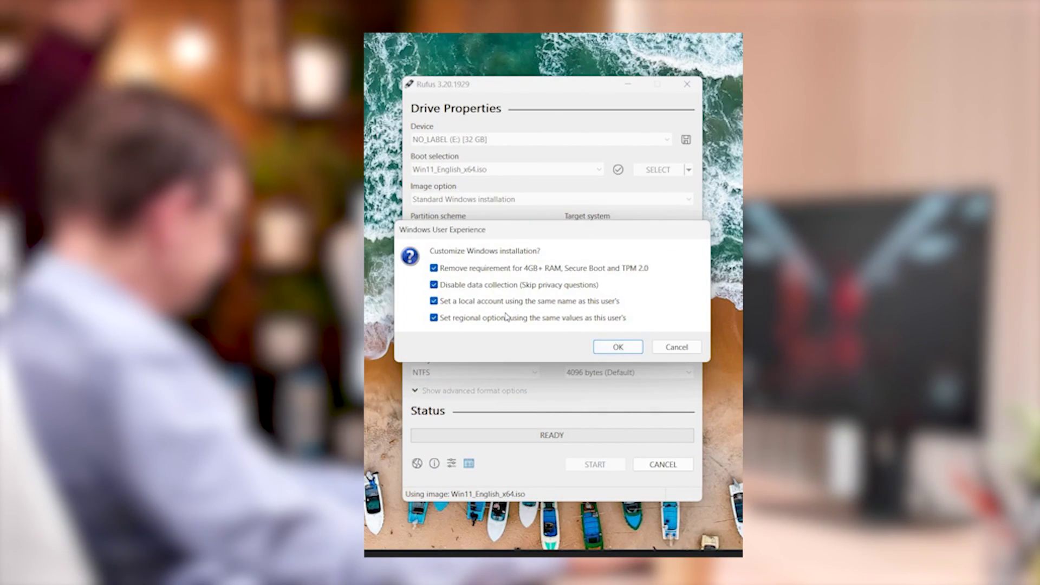
# - Confirm all four Windows 11 customizations, including removing RAM, Secure Boot and TPM checks
pyautogui.click(617, 347)
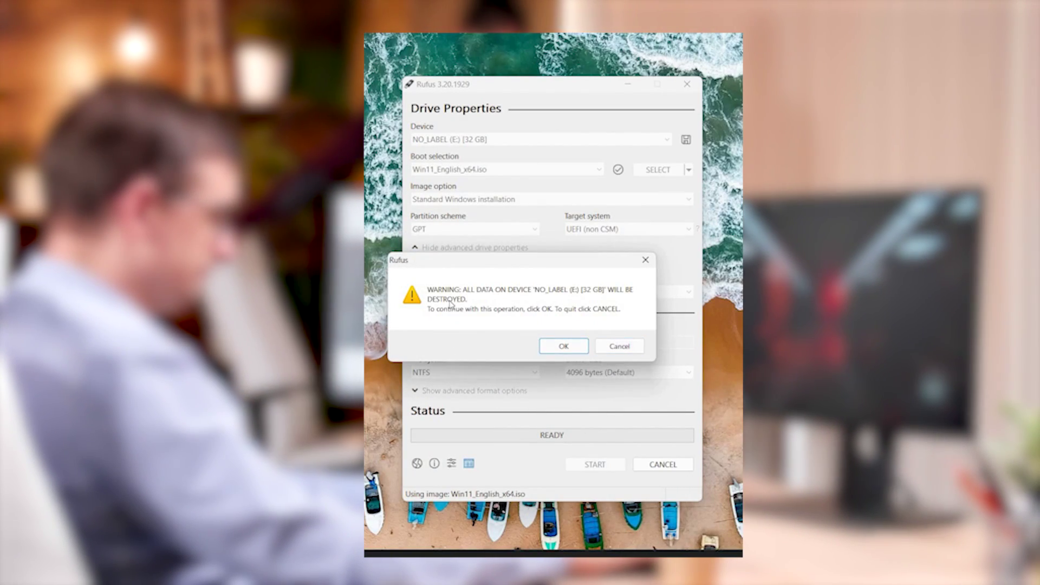